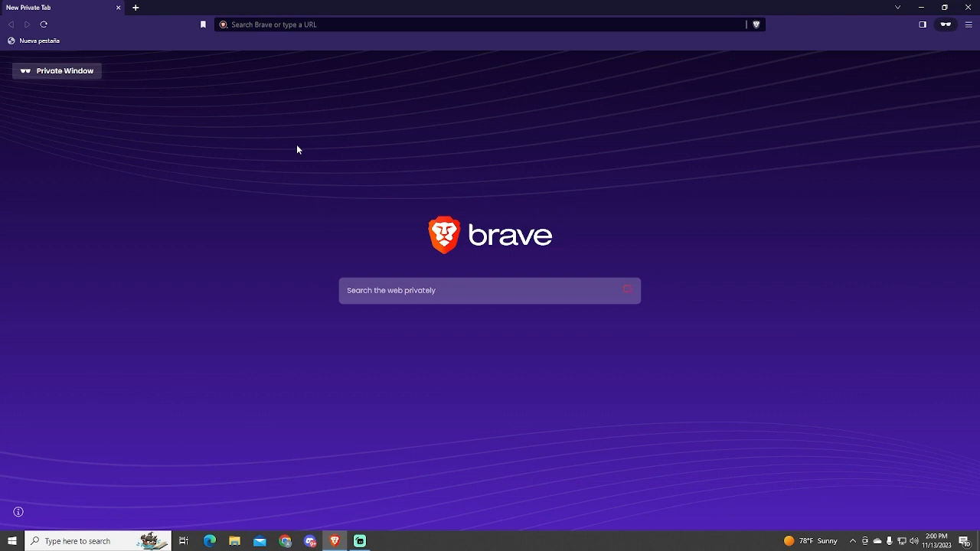
mouse_move(426, 58)
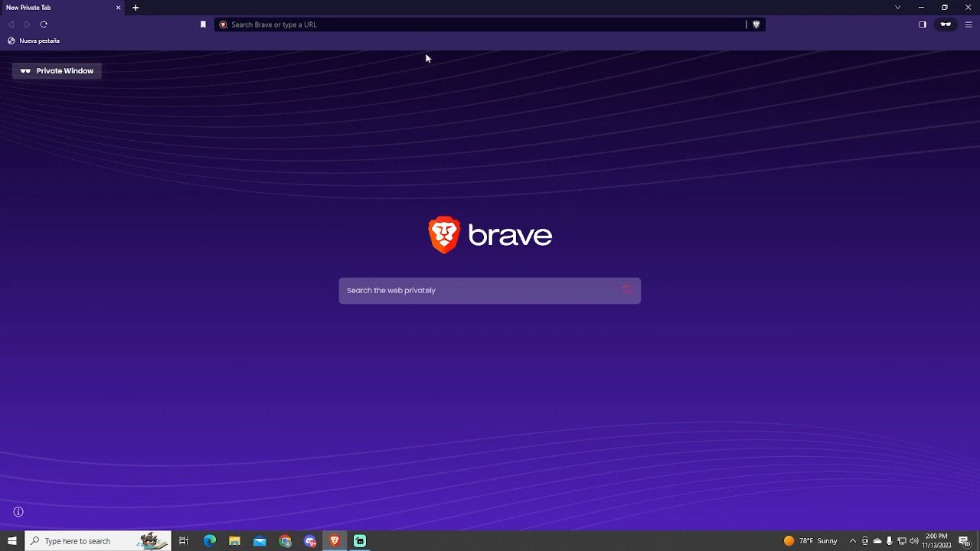
Navigate the private Brave tab to ideogram.ai.
type("ideogram.ai/login")
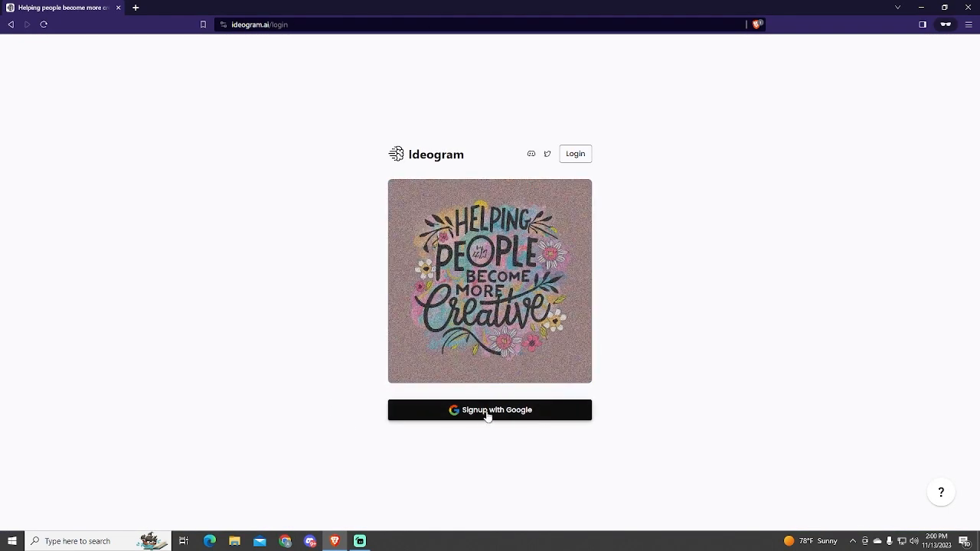
Sign up for Ideogram with Google and finish the Google account sign-in popup.
left_click(489, 410)
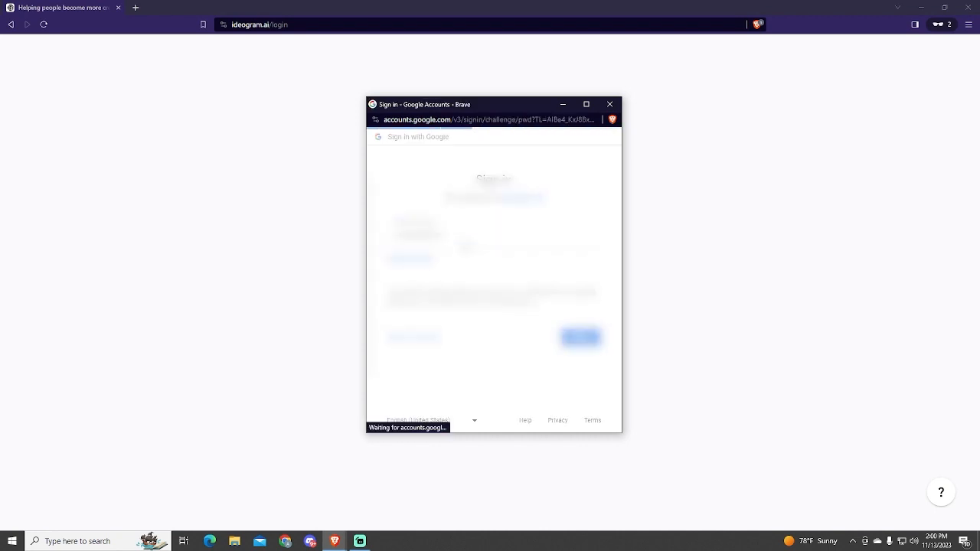
left_click(581, 337)
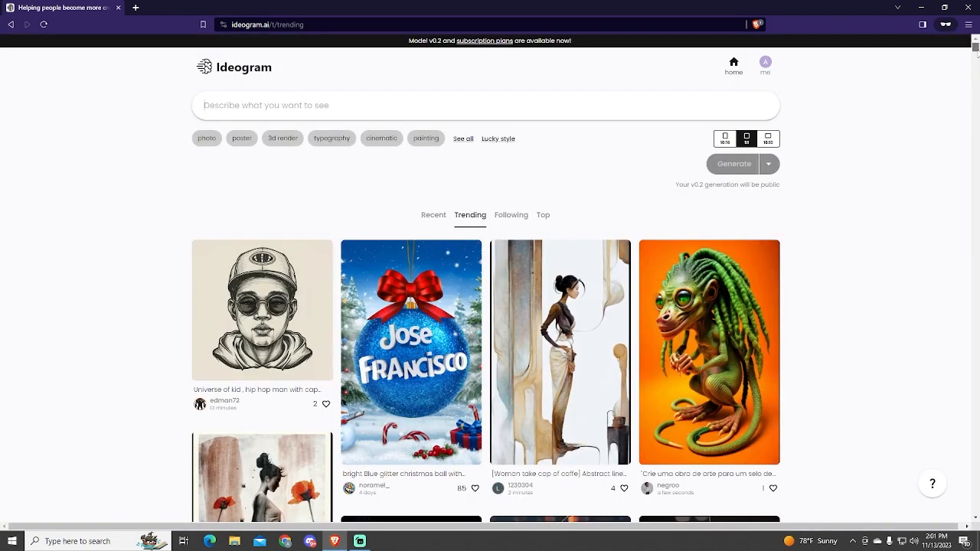
scroll("down", 3)
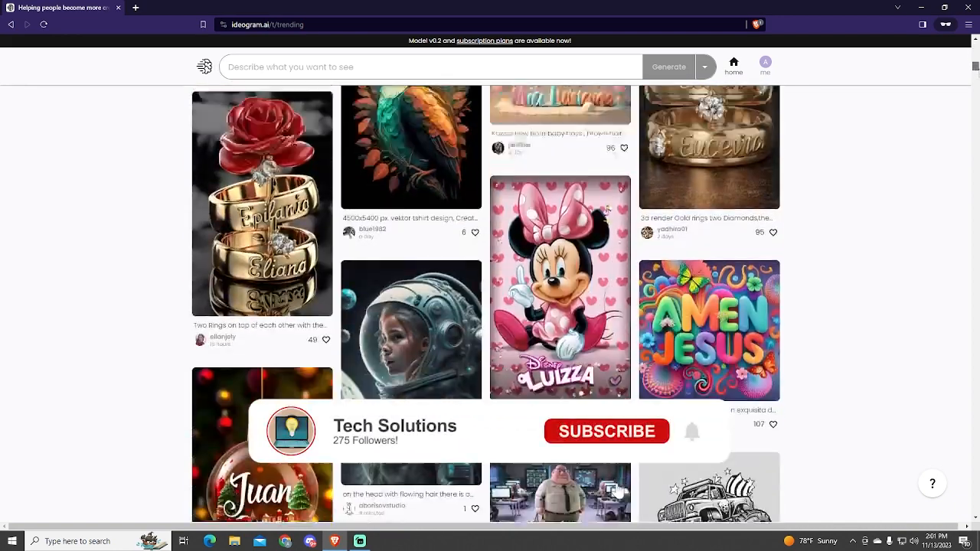
left_click(607, 431)
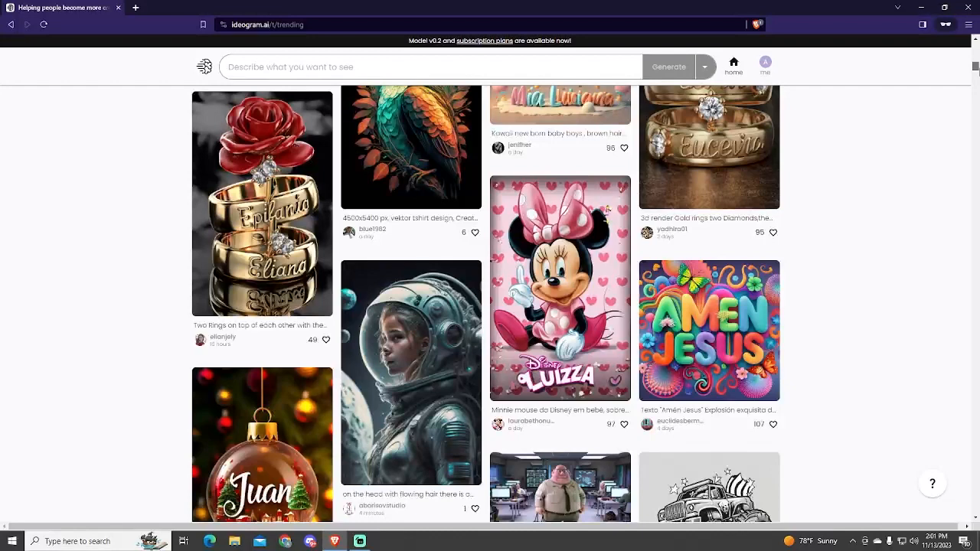
scroll("down", 3)
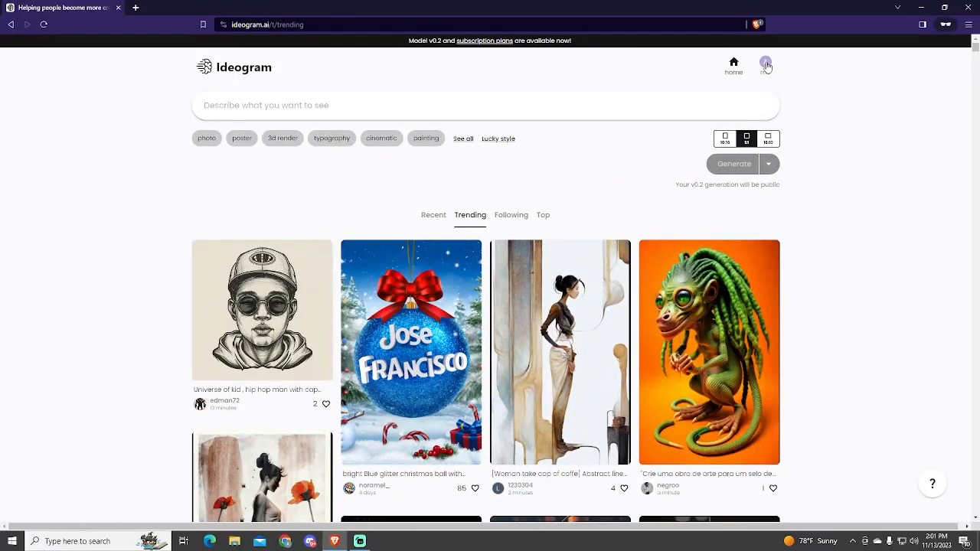
Open the 'selfie of a blonde girl, illustration' image from your profile's Generated images.
left_click(765, 63)
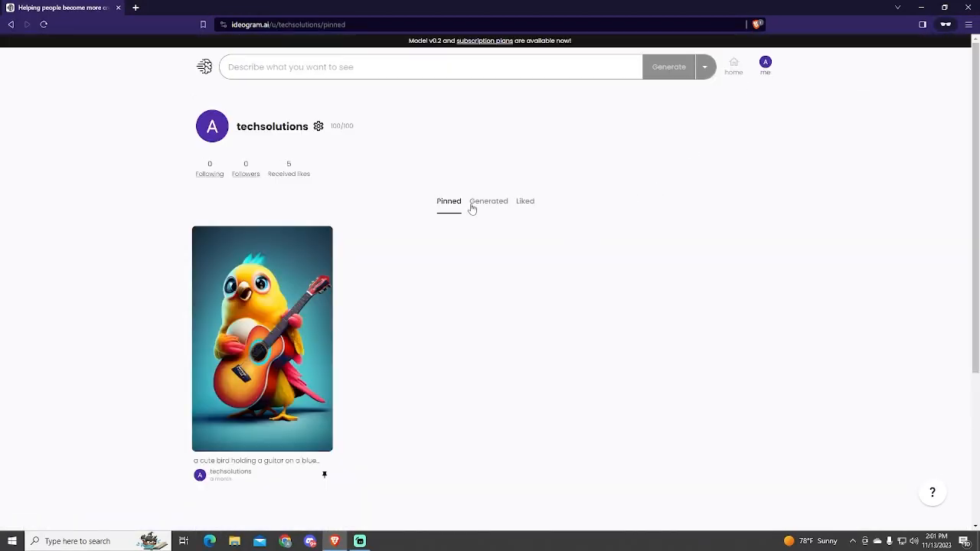
left_click(487, 200)
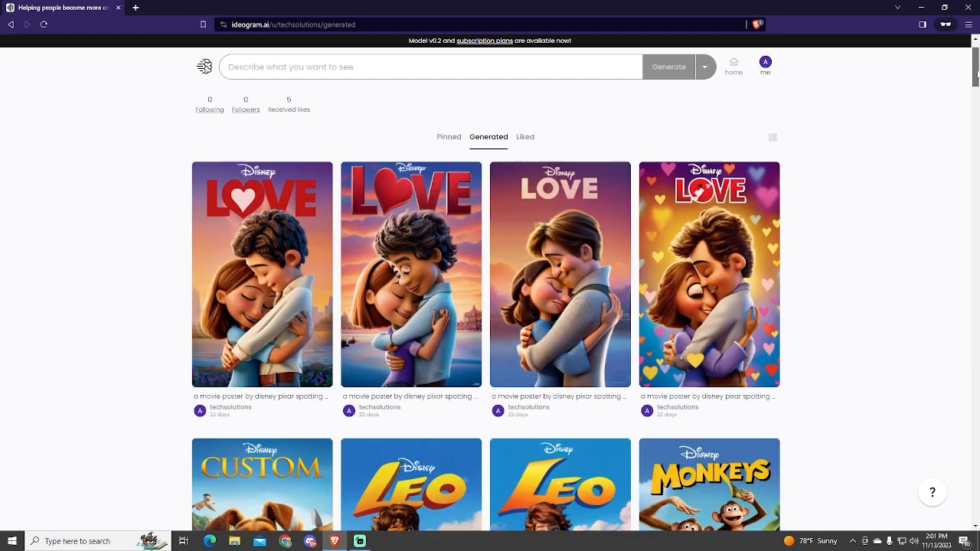
scroll("down", 3)
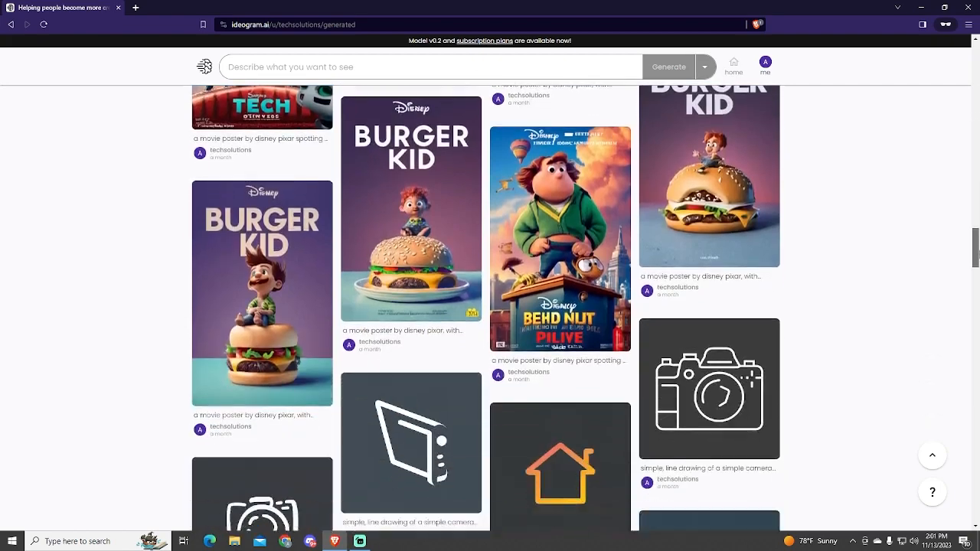
scroll("down", 3)
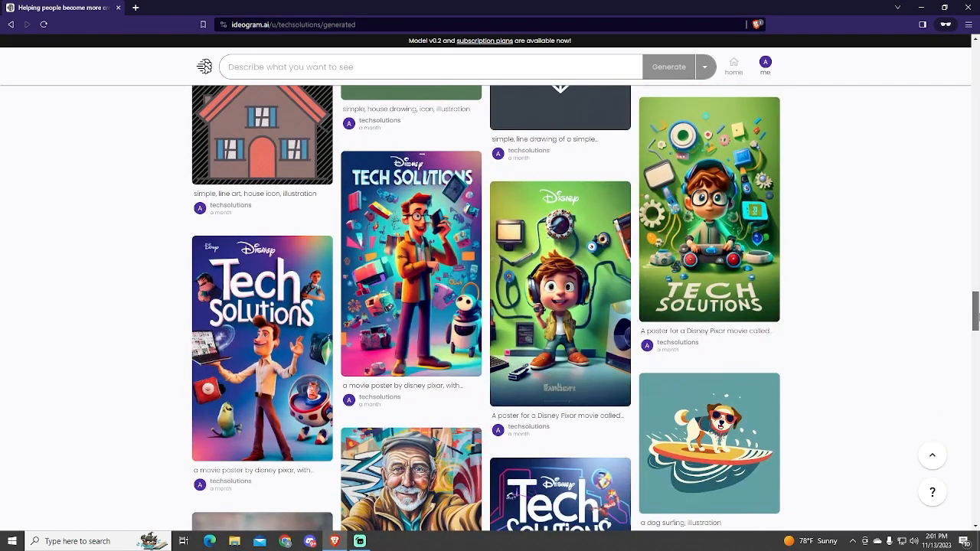
scroll("down", 3)
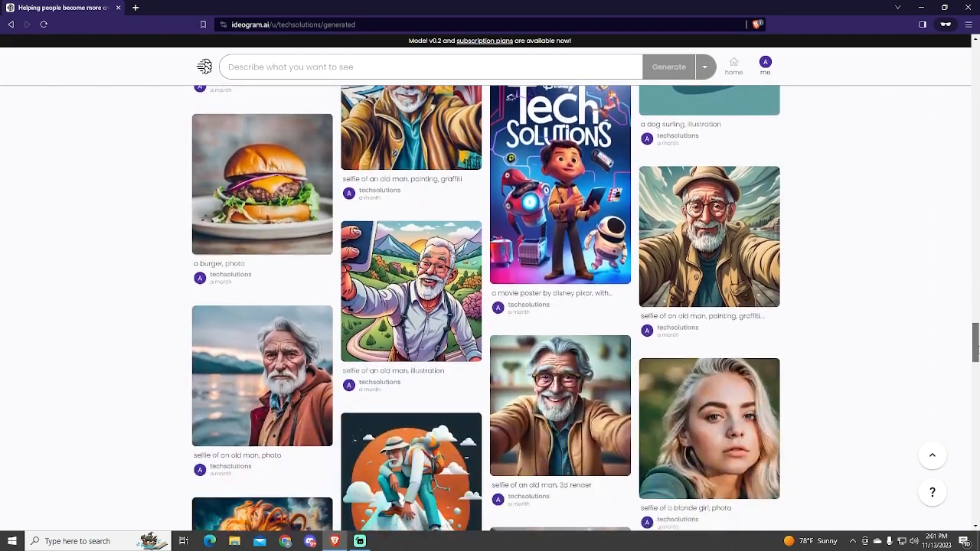
scroll("down", 3)
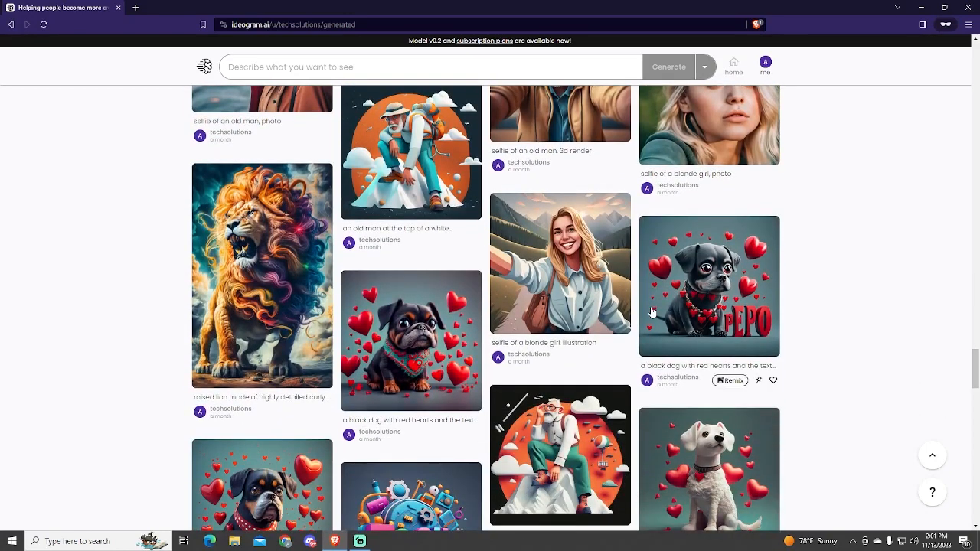
left_click(560, 263)
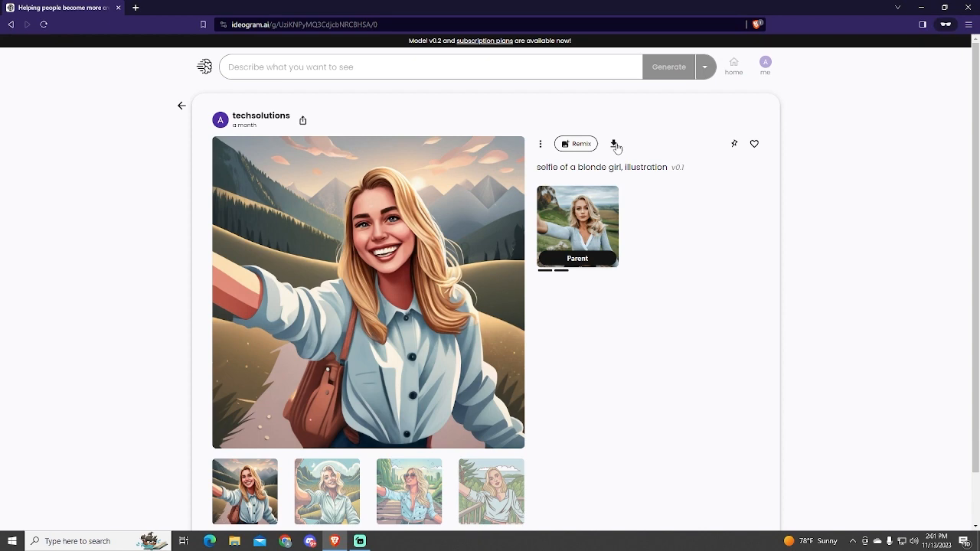
Save the blonde girl selfie as a JPG in Downloads and return to the generated grid.
left_click(613, 144)
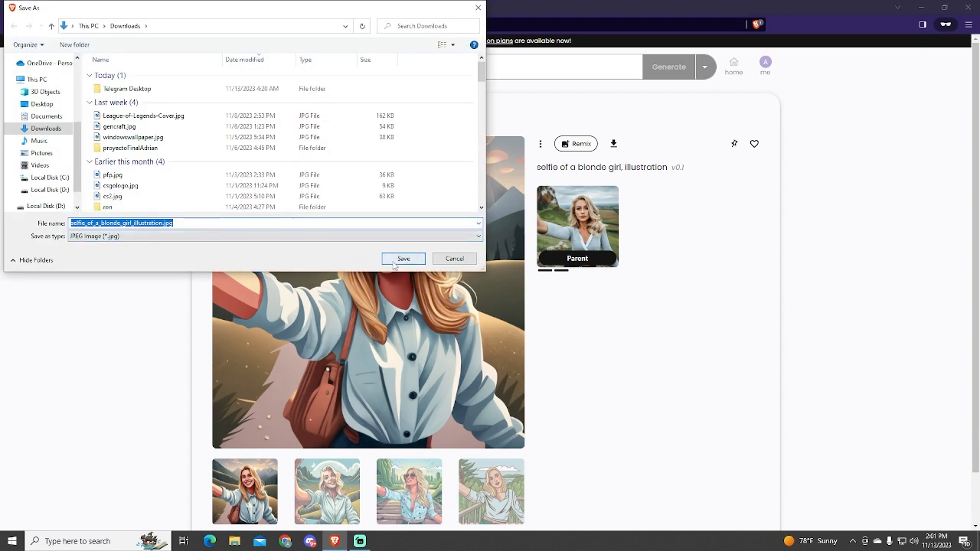
left_click(402, 257)
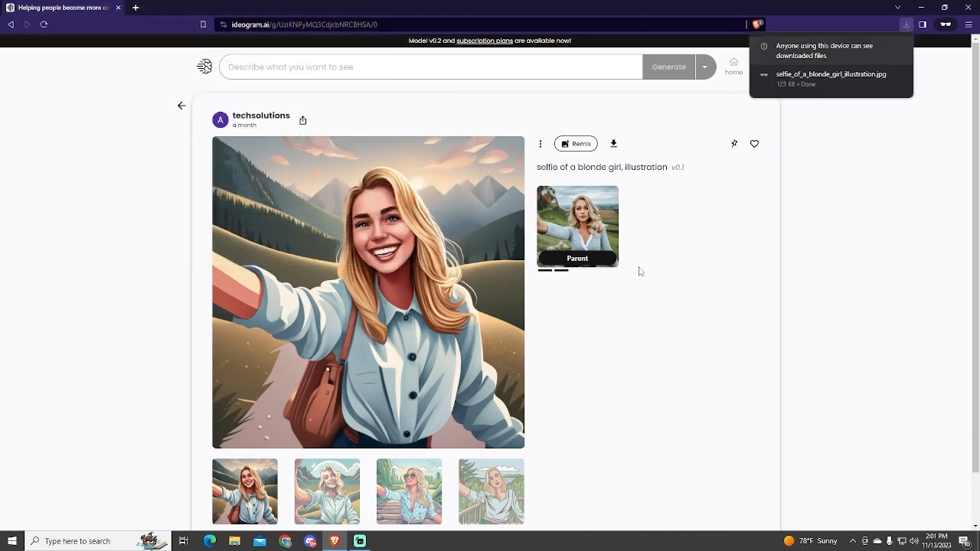
left_click(181, 106)
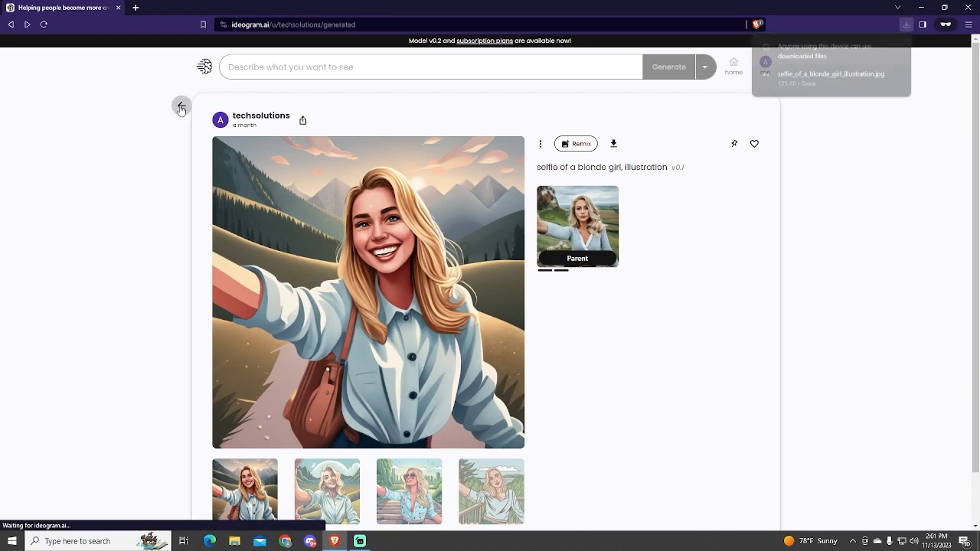
left_click(181, 105)
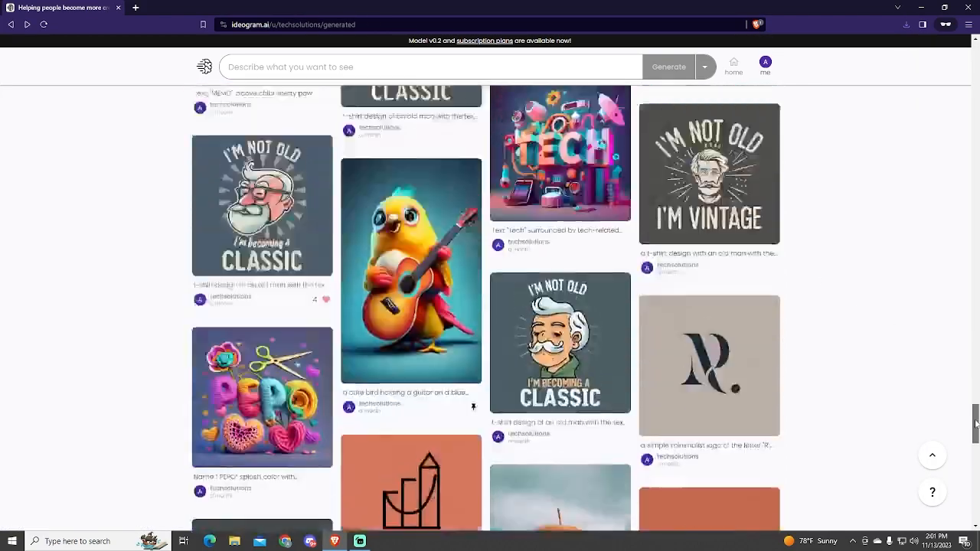
Choose 'Delete account' from the profile's gear menu.
scroll("down", 3)
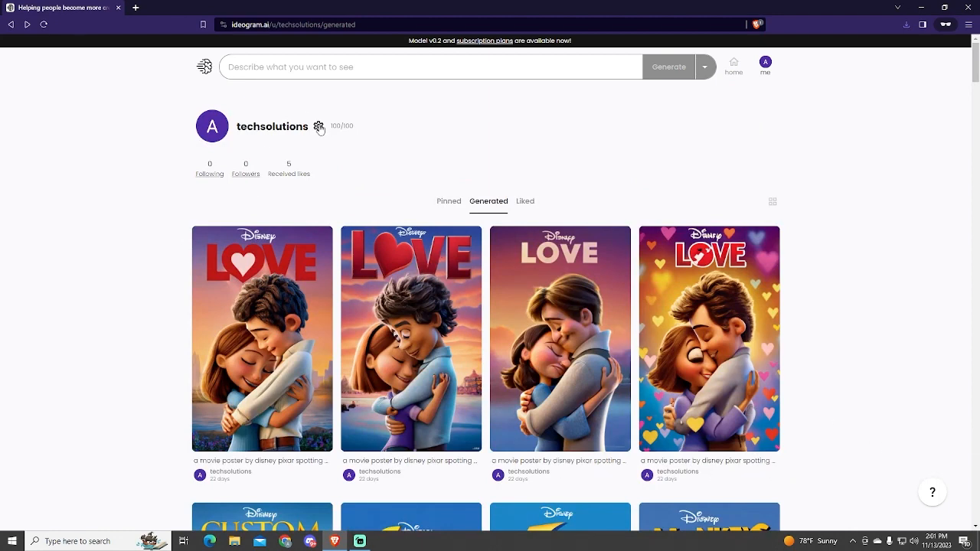
left_click(319, 126)
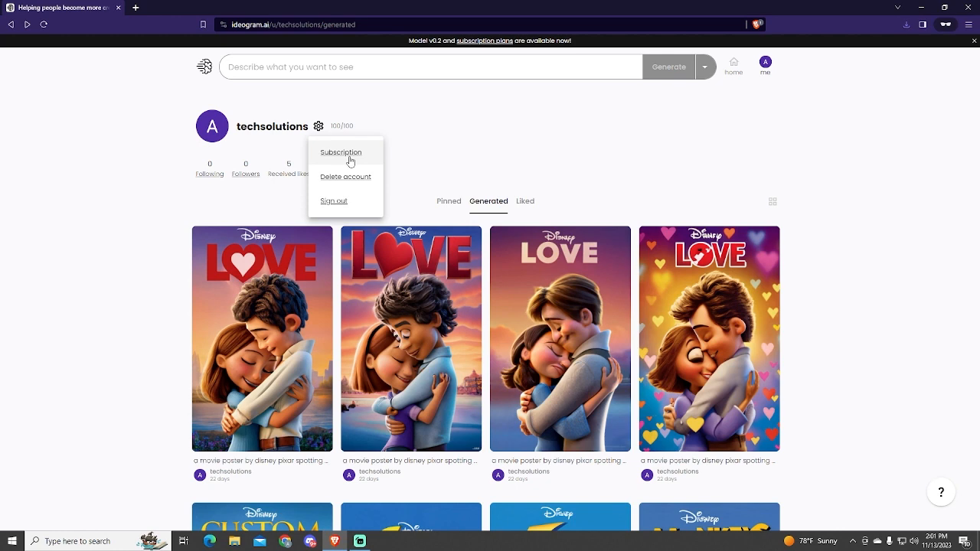
left_click(345, 177)
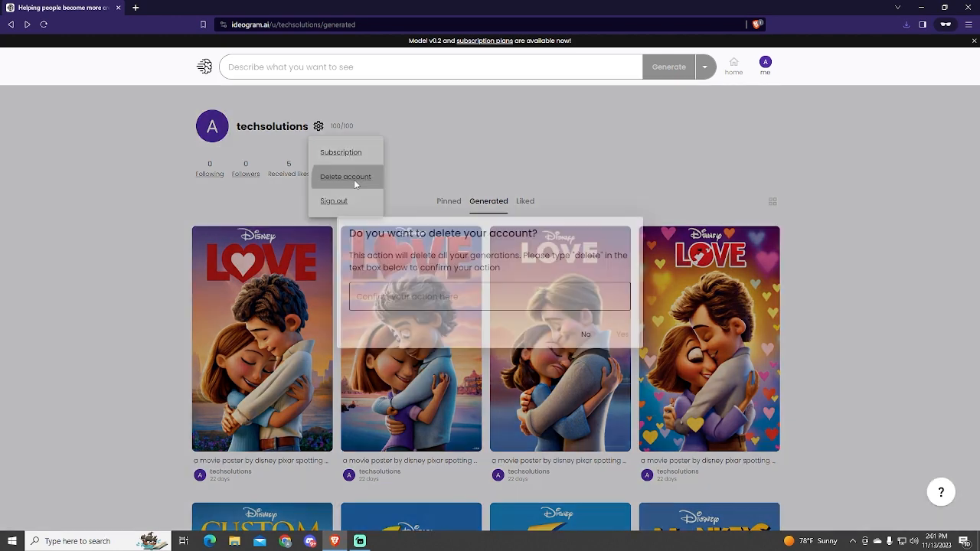
Type 'delete' in the deletion confirmation, answer No, and return to the trending feed.
left_click(346, 176)
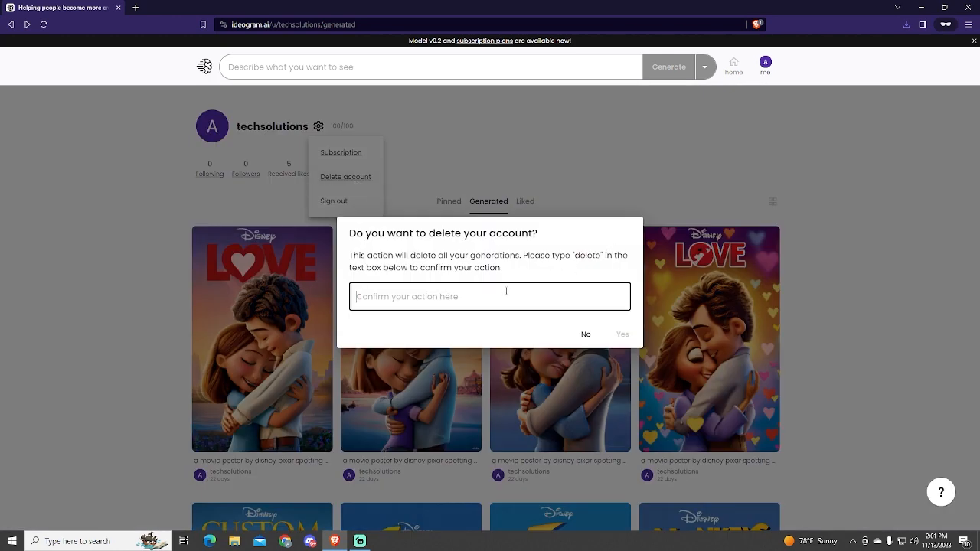
type("dekete")
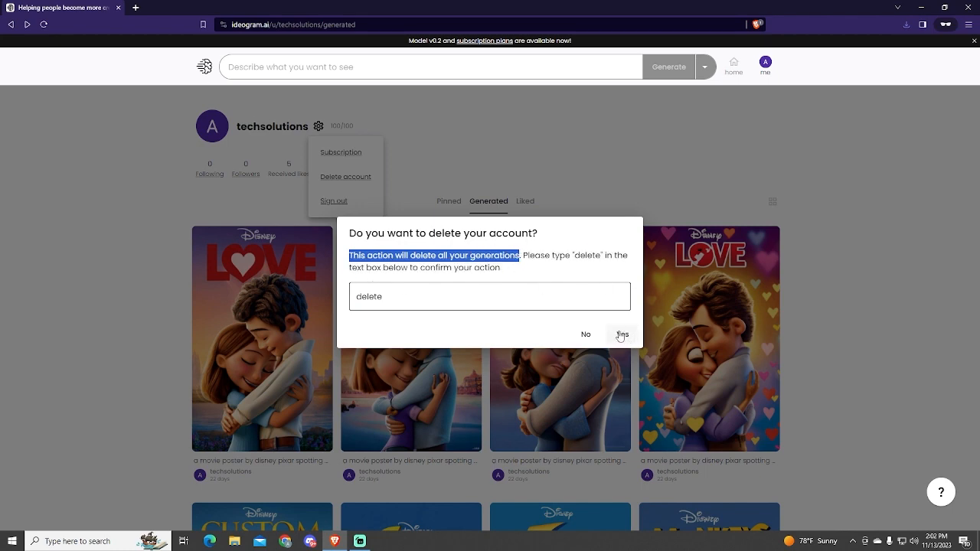
mouse_move(585, 335)
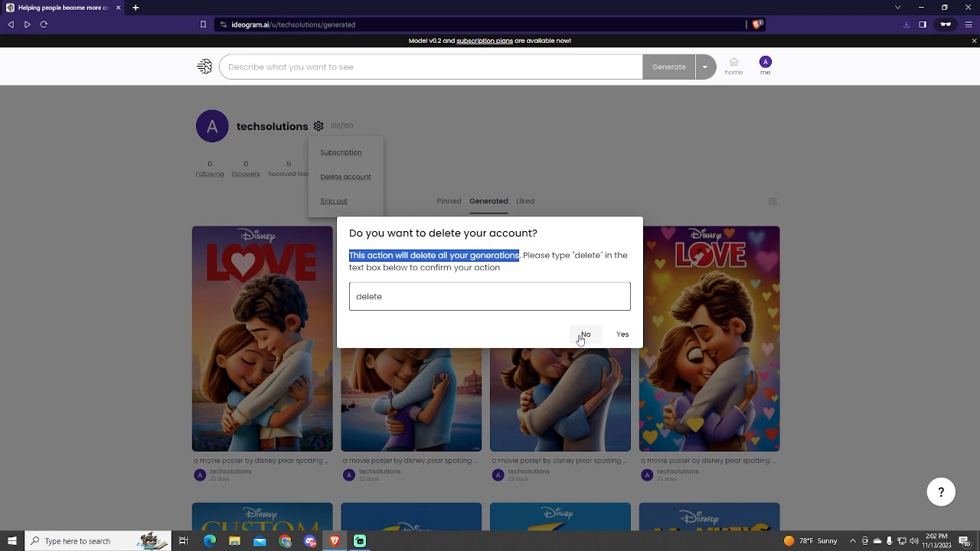
left_click(585, 334)
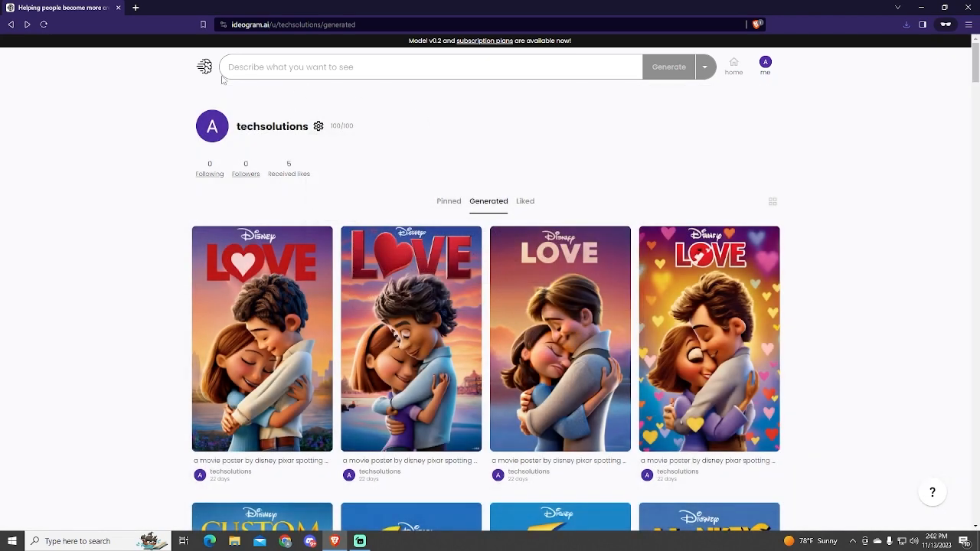
left_click(732, 65)
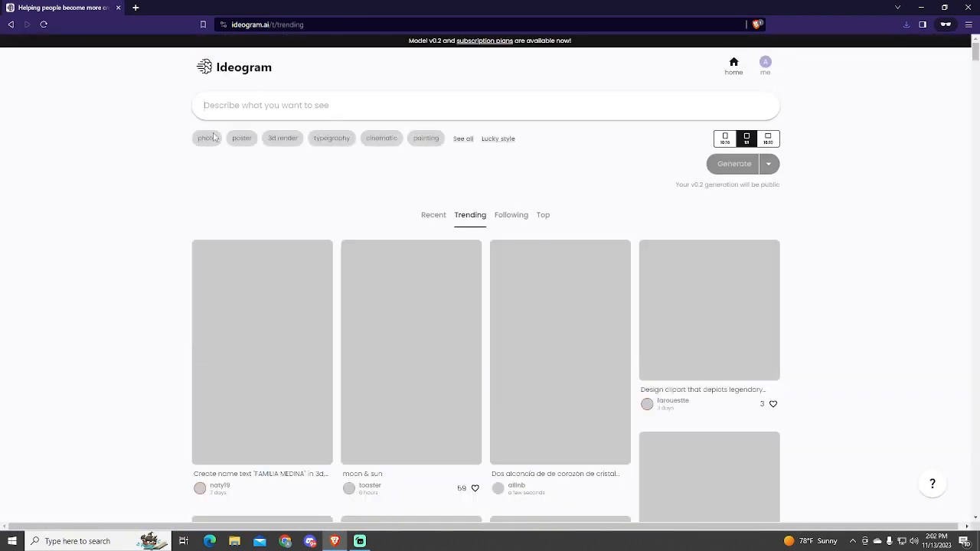